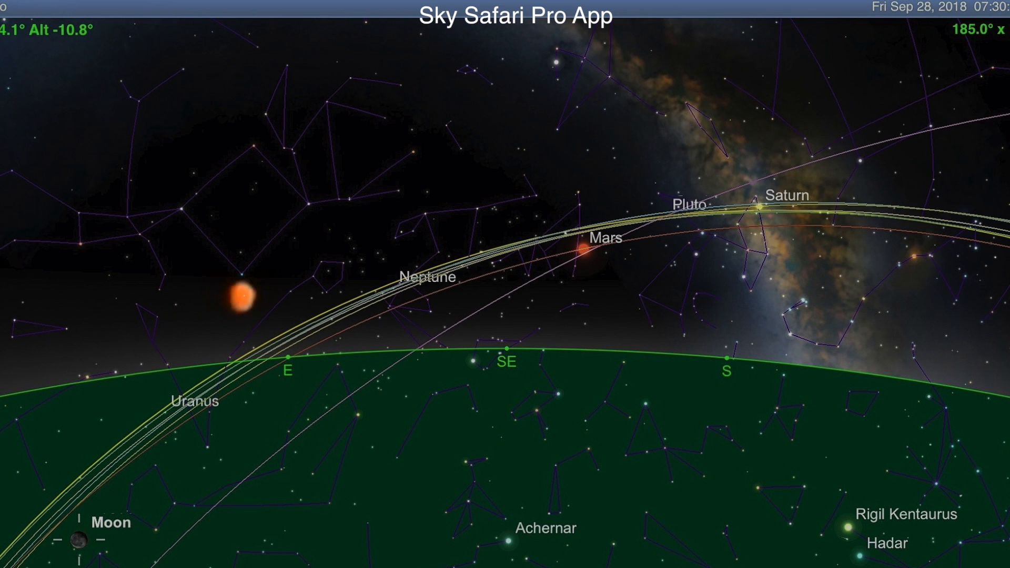
# Step: Open the Moon's info panel: waning gibbous, rising 09:30 PM, next full moon October 24, 2018
pyautogui.click(80, 537)
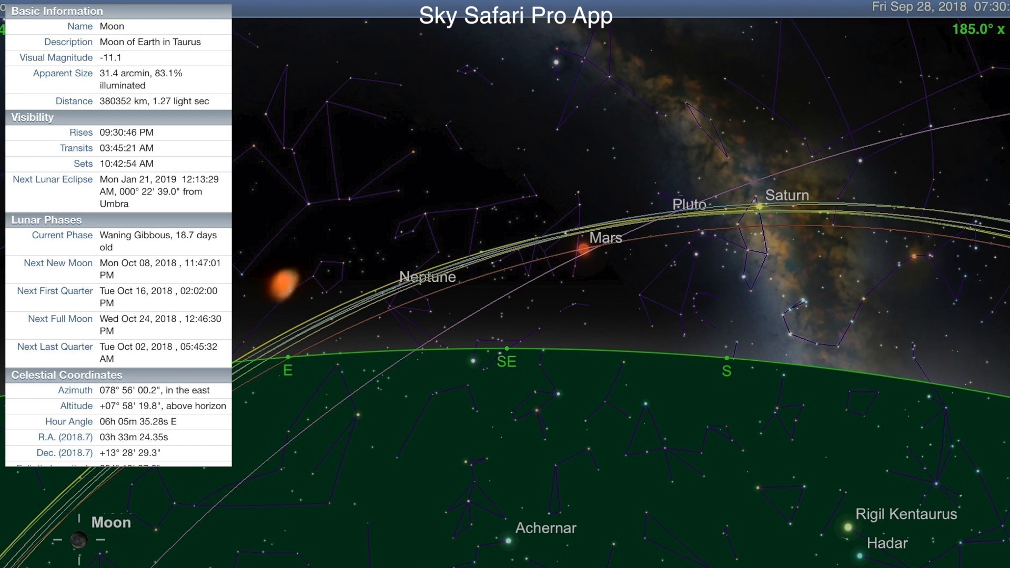